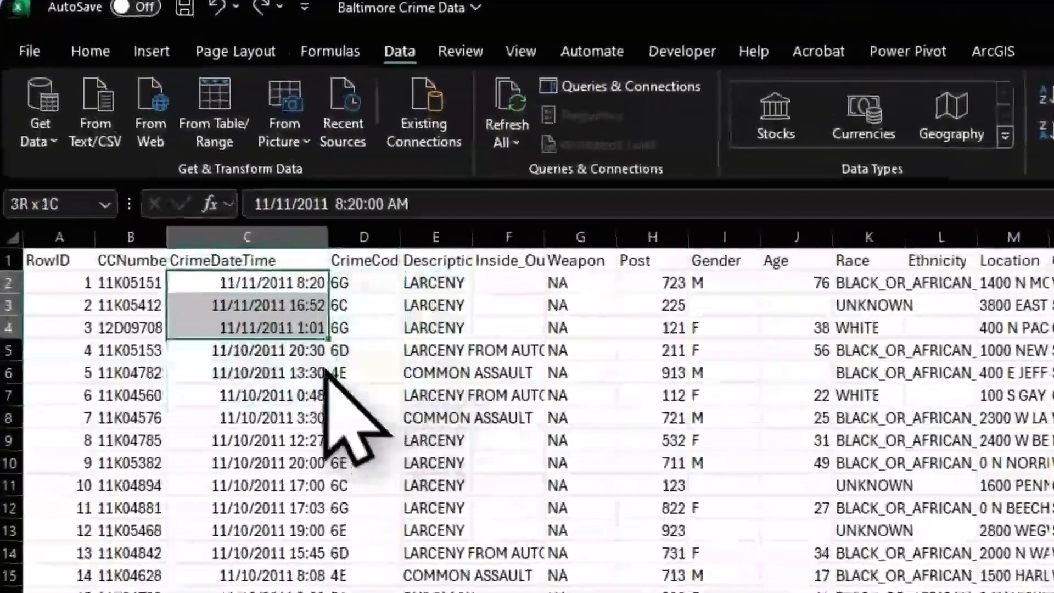
- Sort the whole crime table, expanding the selection, by CrimeDateTime from Newest to Oldest
left_click(248, 351)
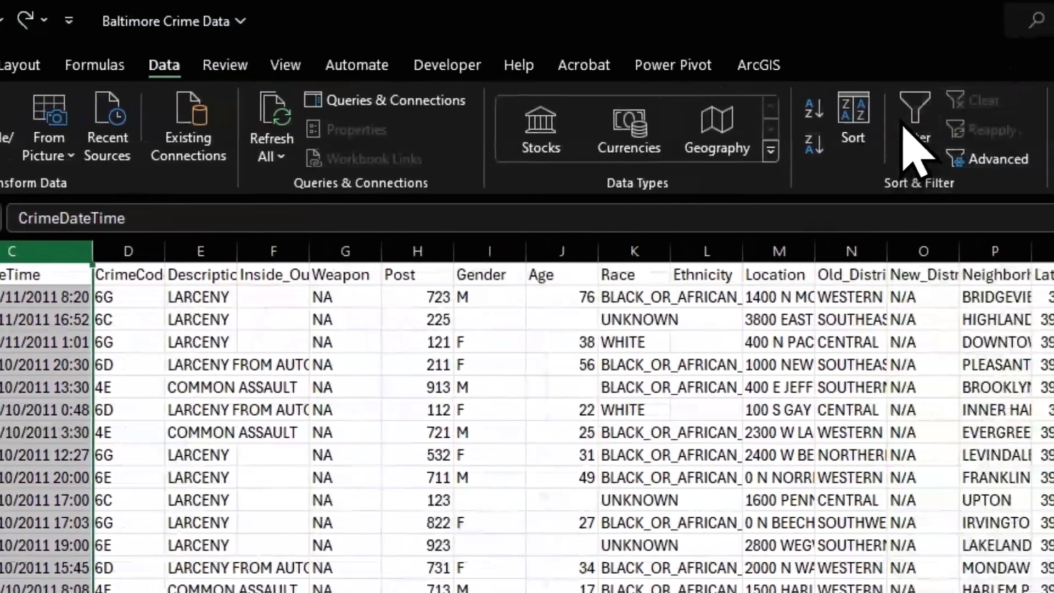
left_click(854, 111)
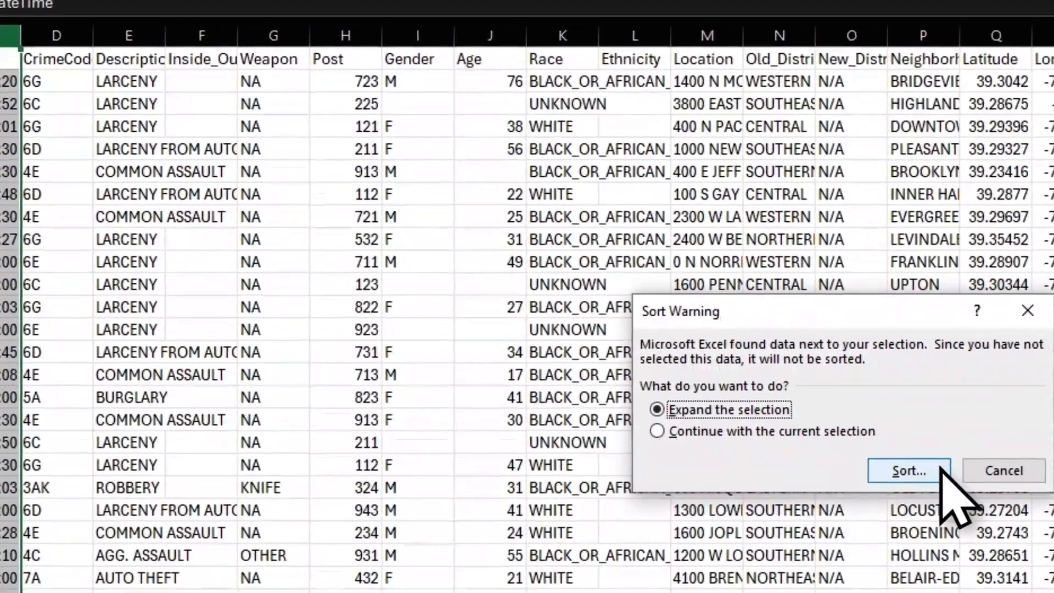
left_click(908, 470)
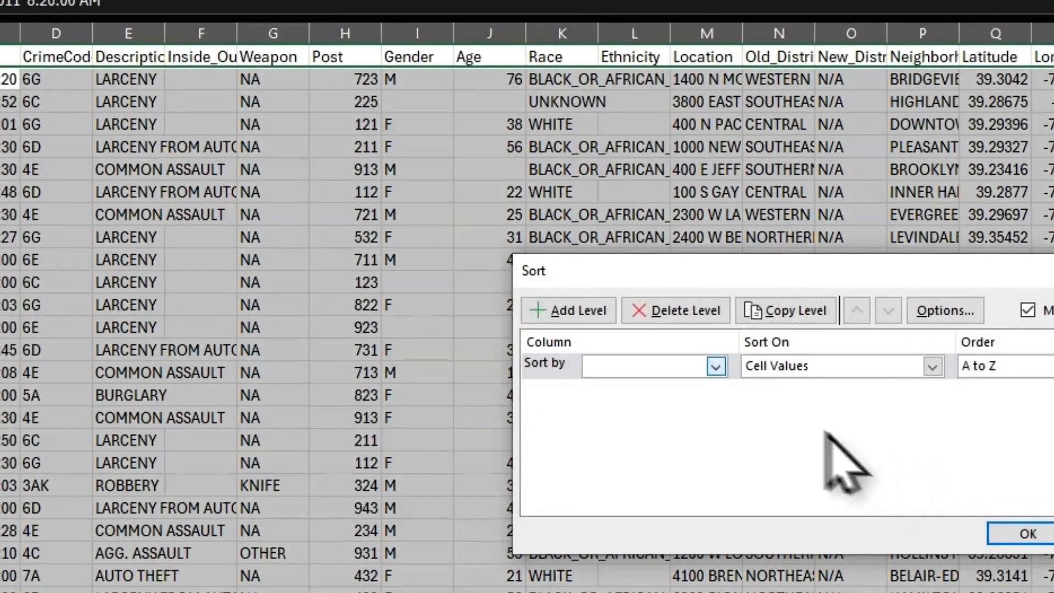
left_click(716, 366)
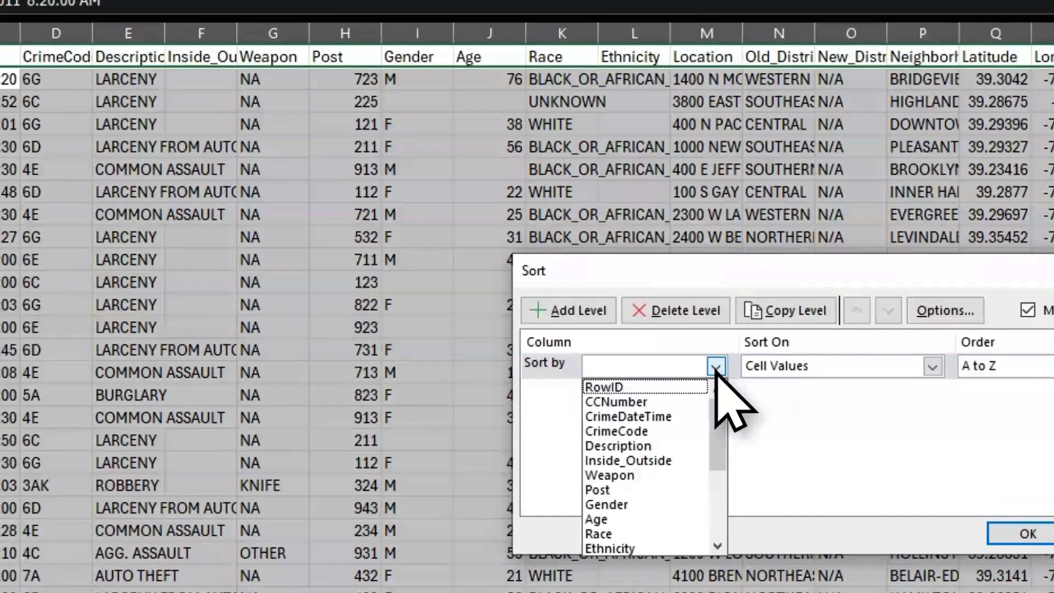
left_click(627, 416)
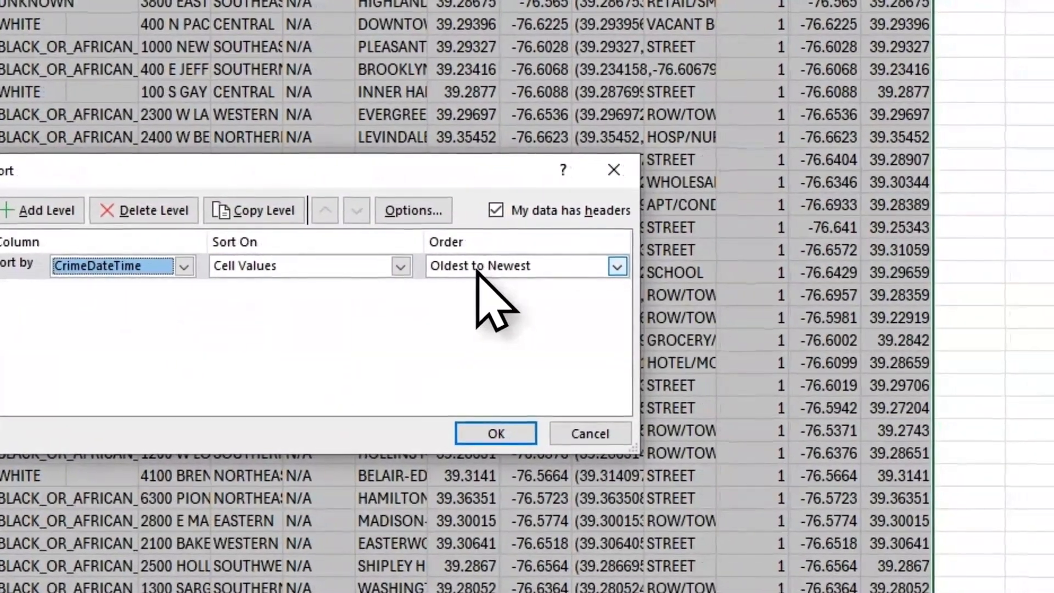
left_click(614, 266)
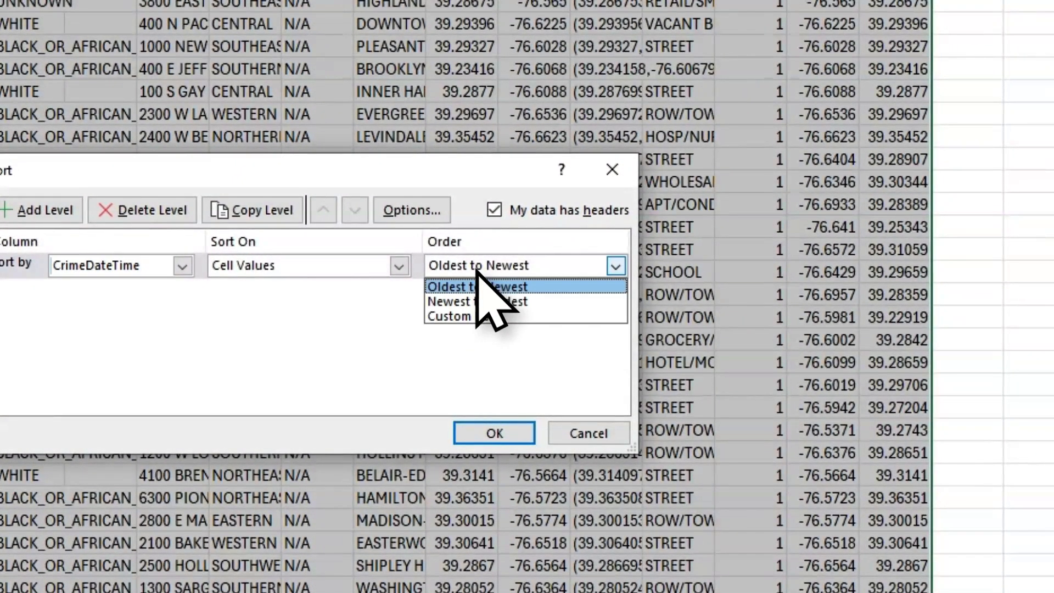
left_click(466, 301)
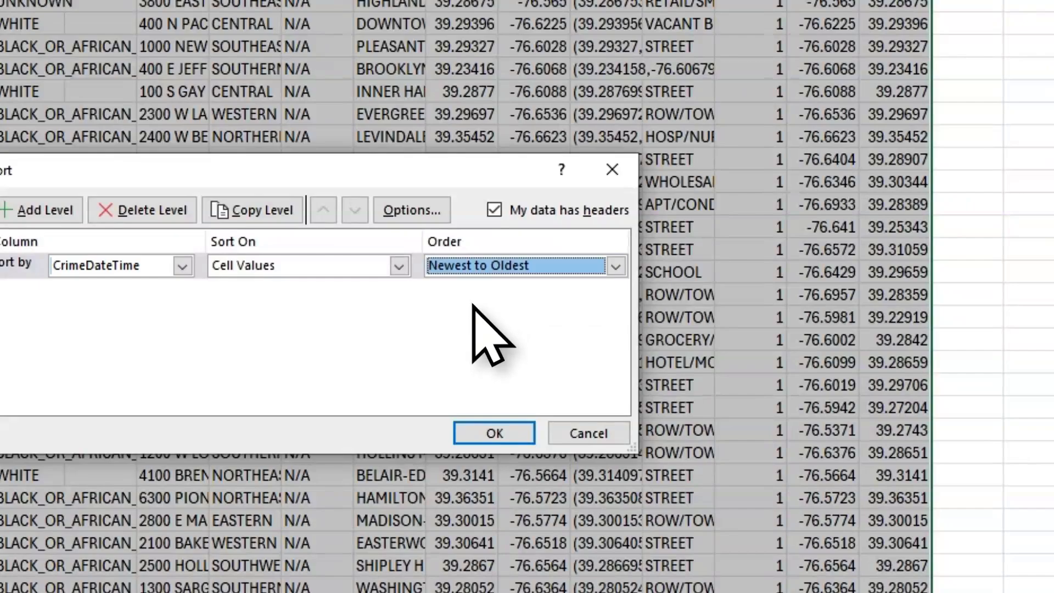
left_click(494, 432)
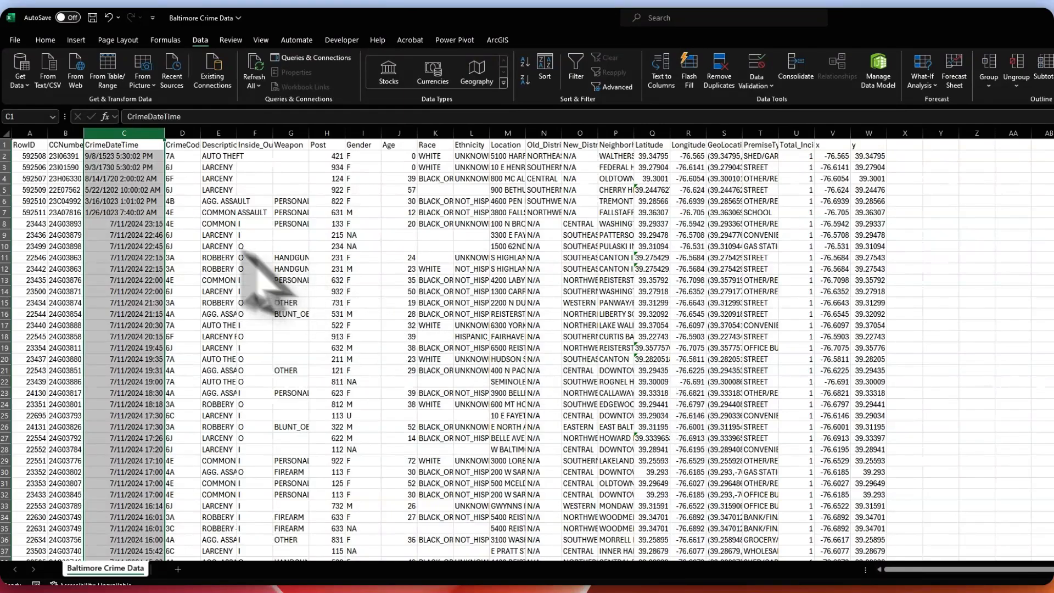
mouse_move(144, 263)
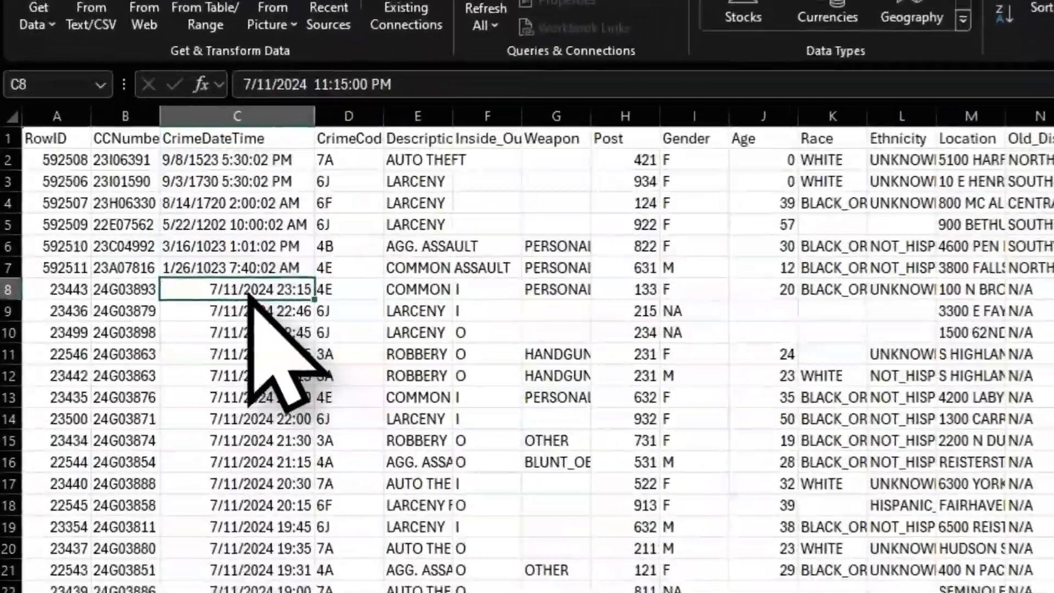
scroll("right", 3)
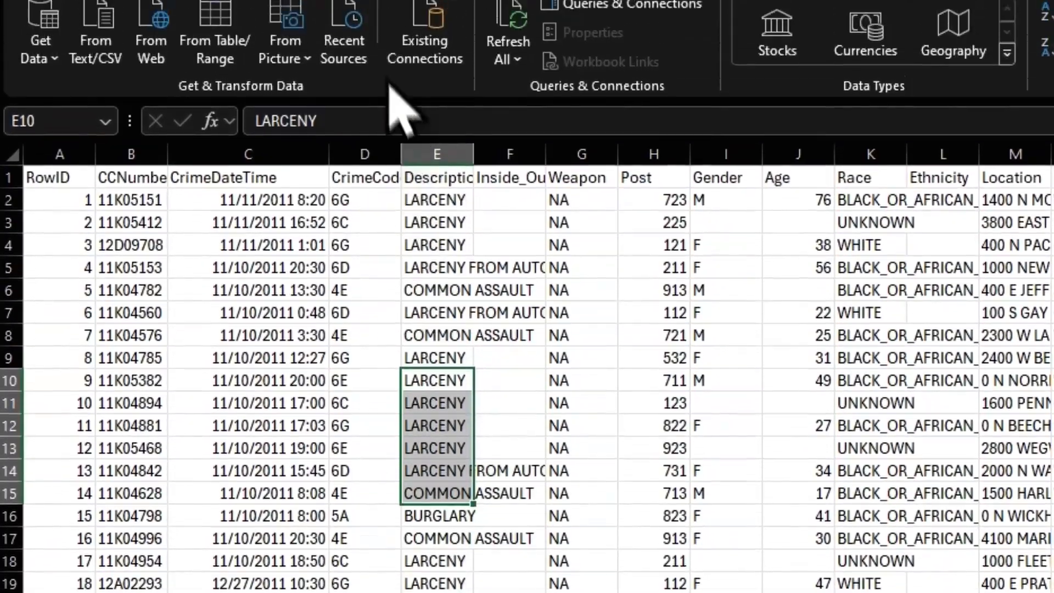
- Scroll right and select the FRANKLIN SQUARE Neighborhood cell to compare records
scroll("right", 3)
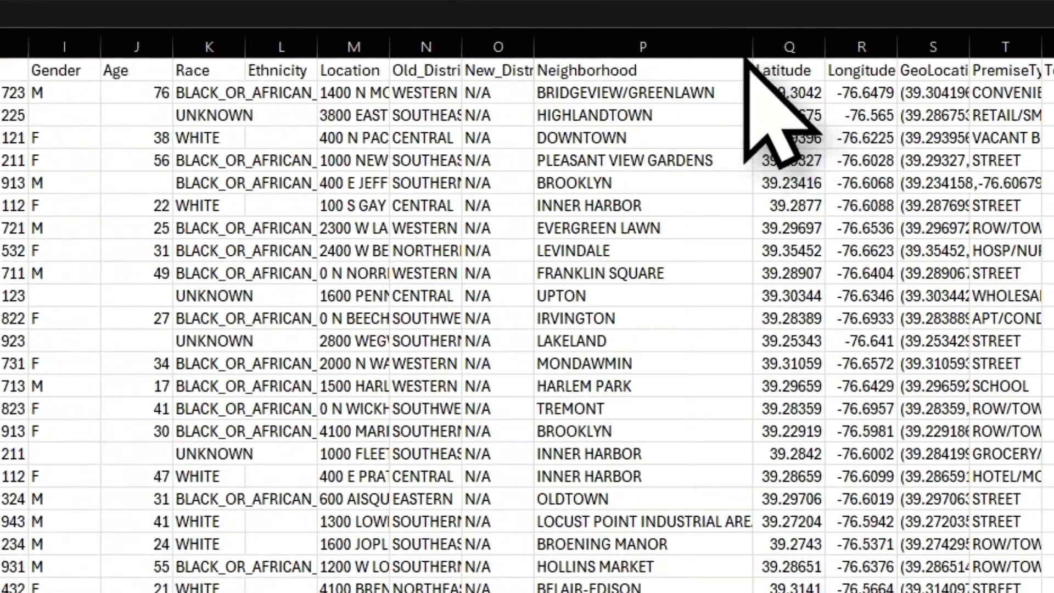
left_click(619, 273)
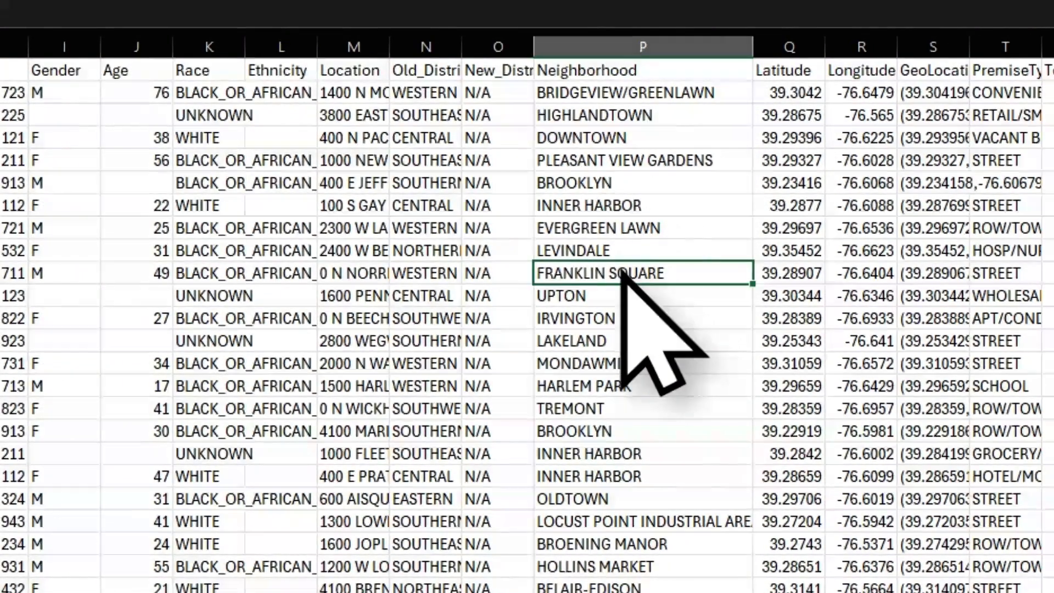